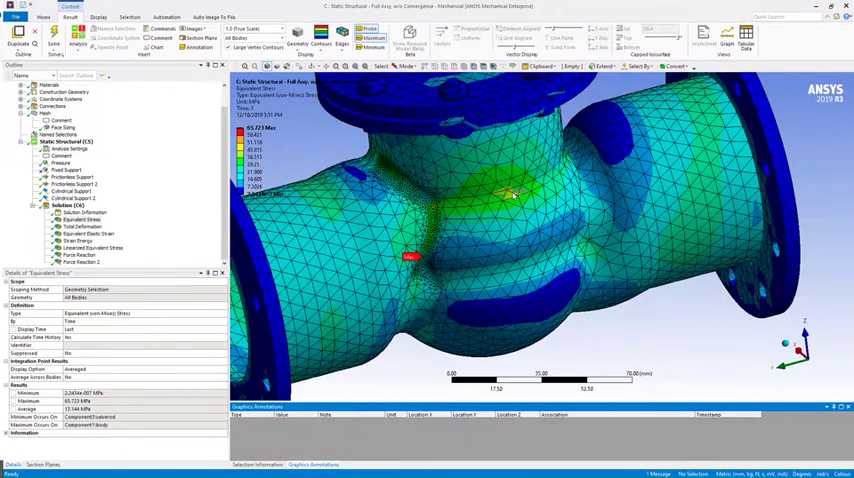
Zoom out so the whole valve body and flanges fill the view
drag(510, 190, 532, 185)
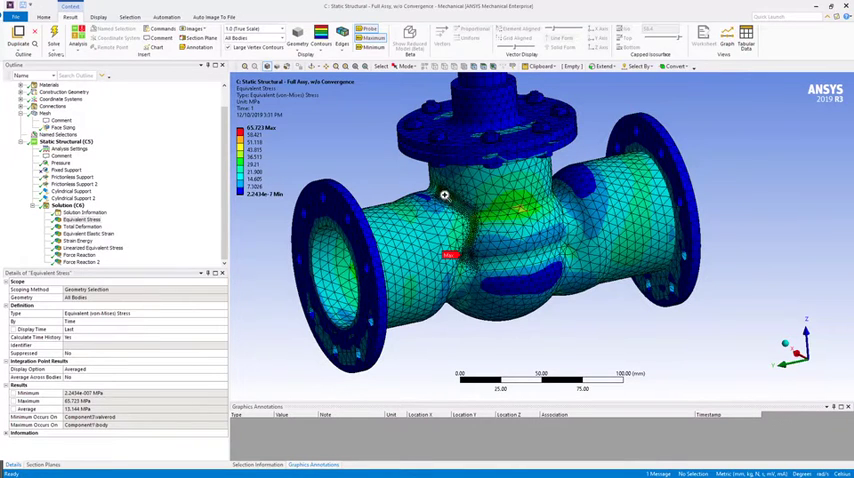
Right-click the graphics window to bring up the local probe commands
right_click(444, 197)
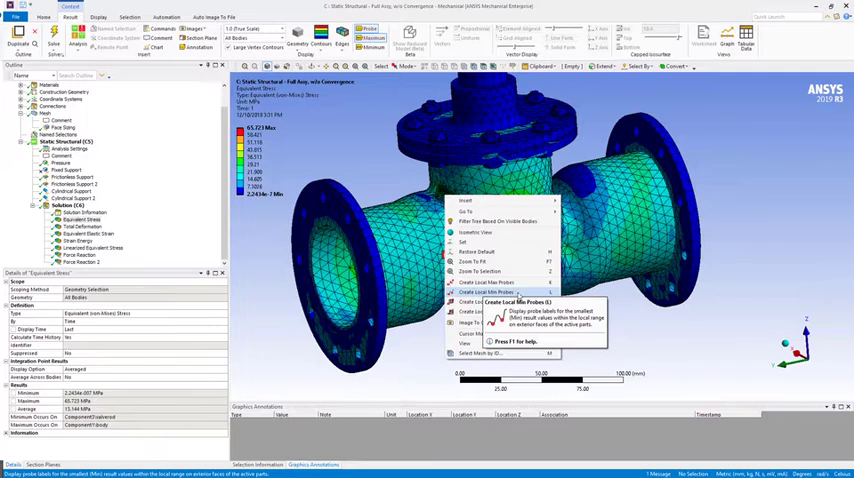
mouse_move(502, 290)
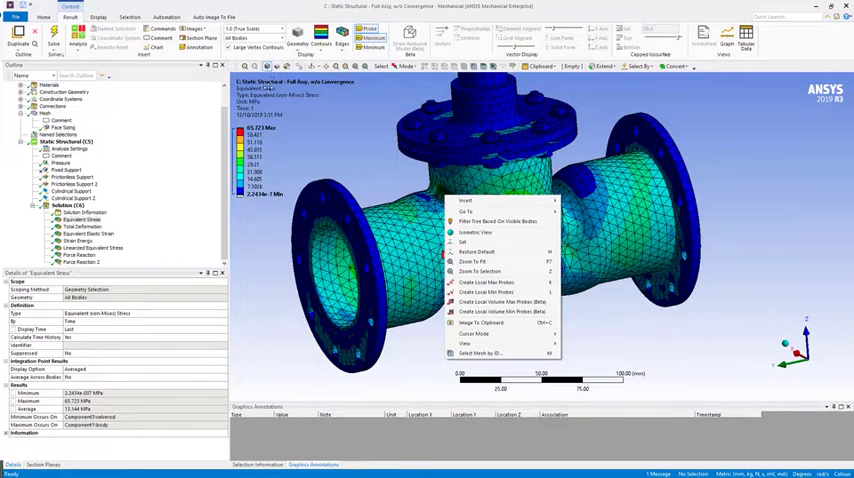
mouse_move(485, 290)
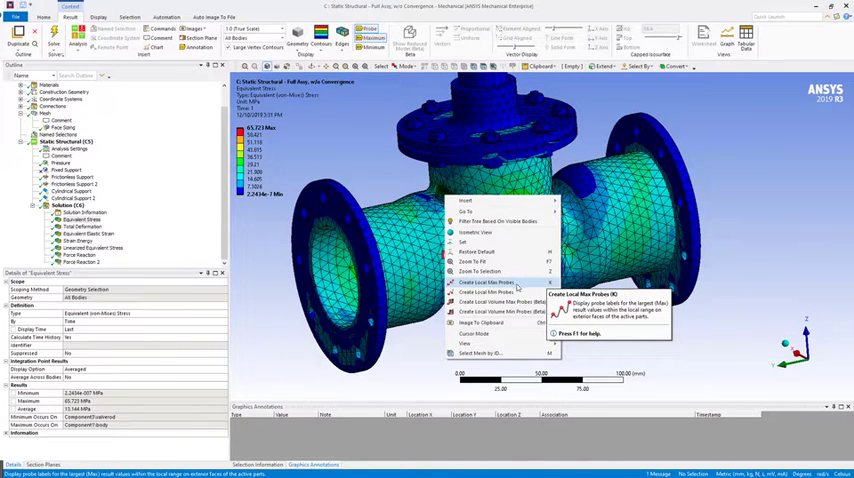
Create local max probes labelling stress hotspots from 48.7 to 65.7 MPa
click(471, 293)
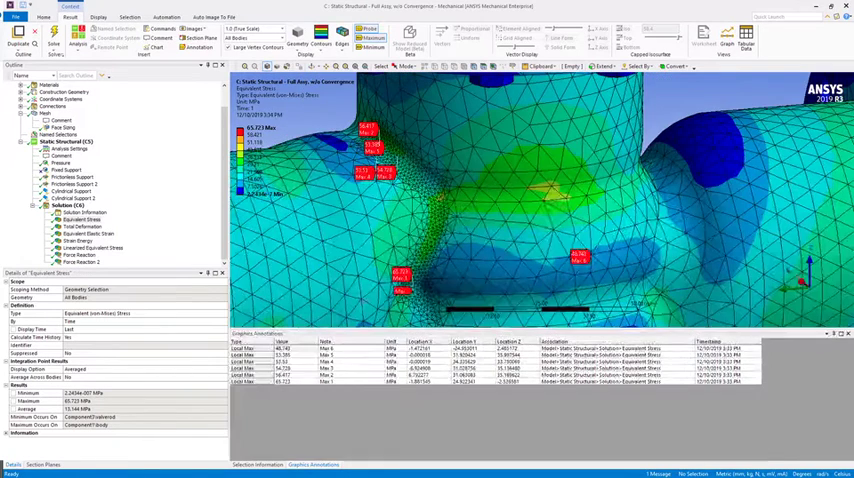
mouse_move(548, 201)
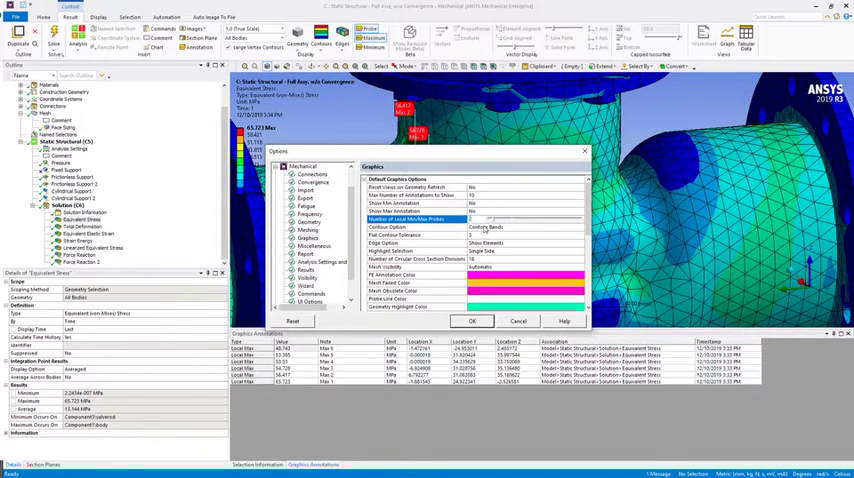
Apply 20 local min/max probes in Options and recreate the local max probes
click(472, 320)
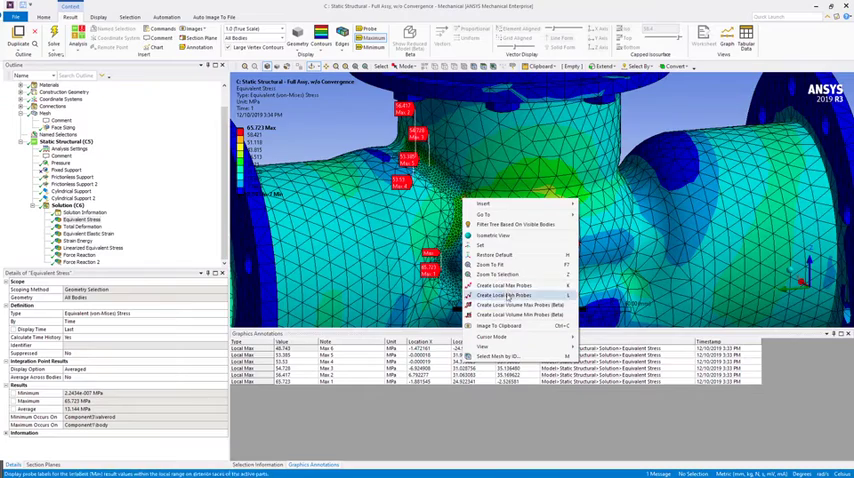
click(505, 294)
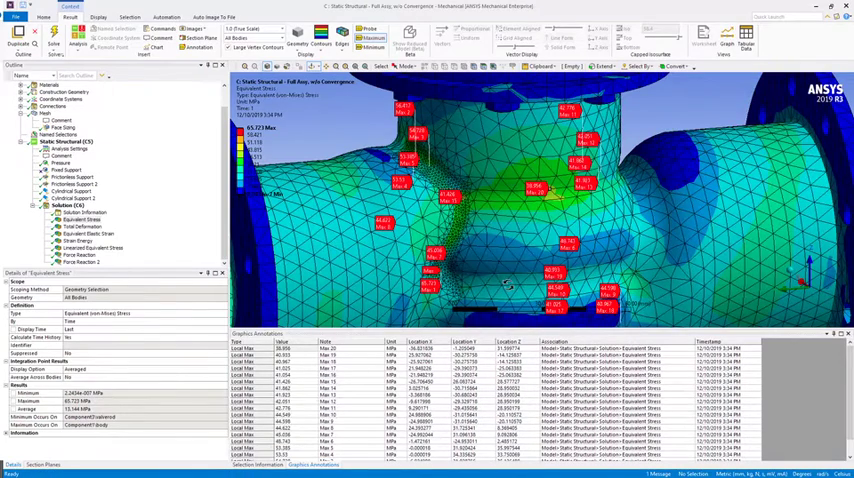